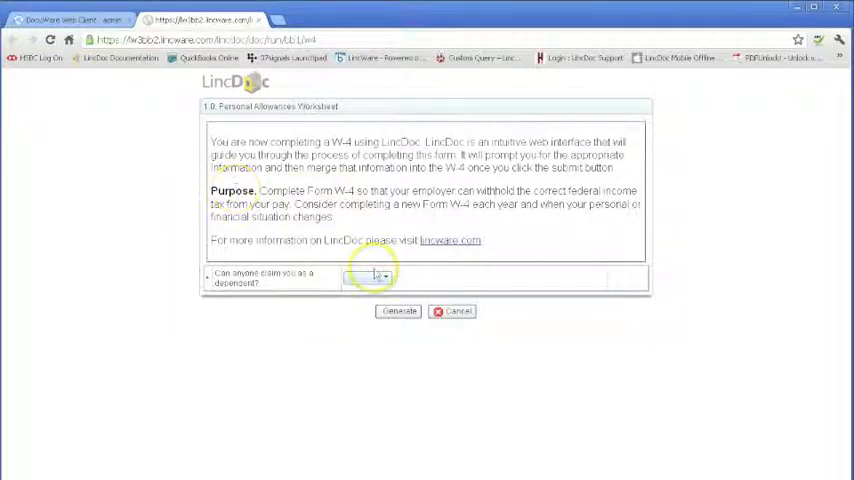
Answer No to being claimed as a dependent and initially pick Married for marital status
left_click(378, 276)
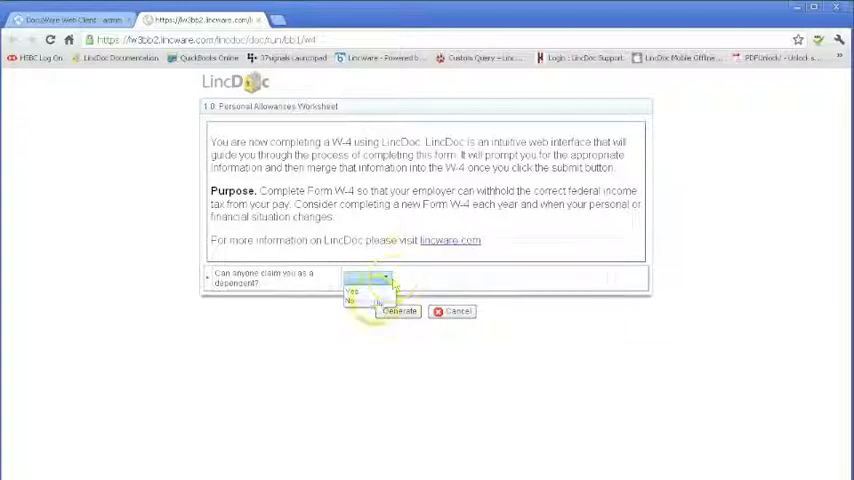
left_click(352, 290)
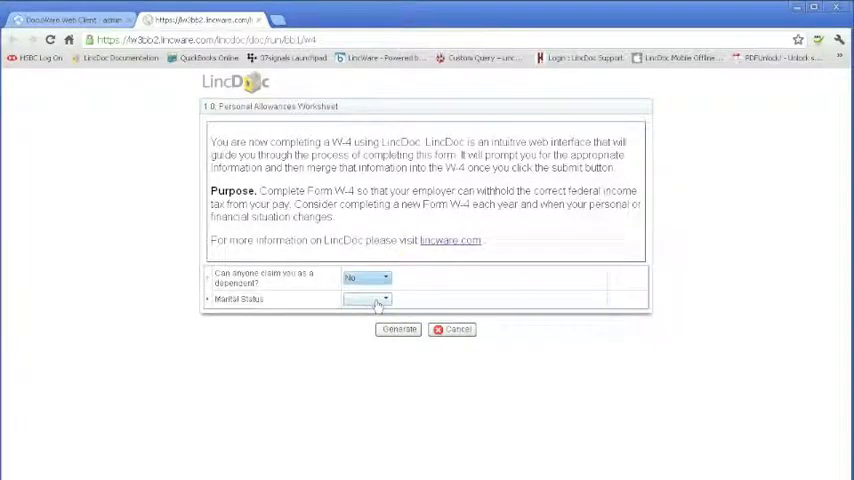
left_click(368, 300)
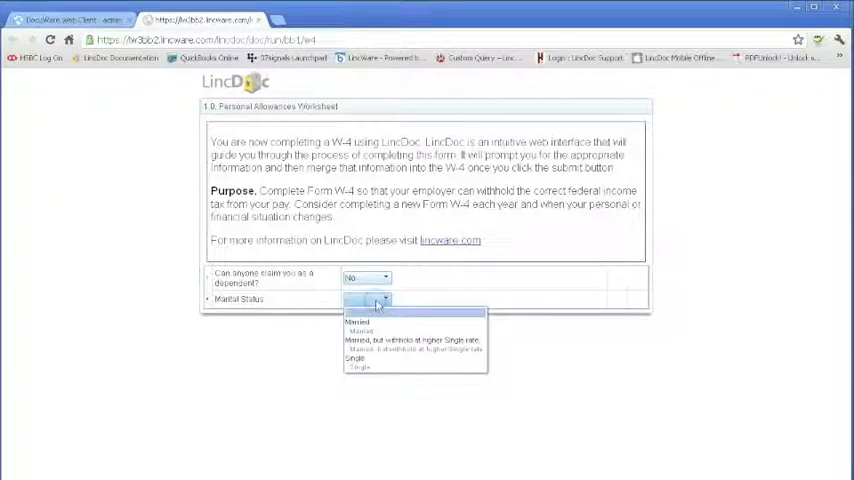
left_click(356, 320)
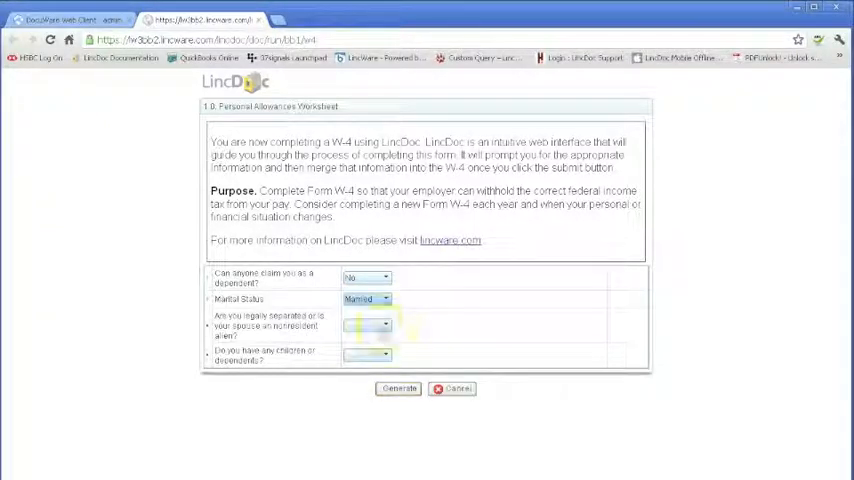
Correct marital status to Single and move on to the children or dependents question
left_click(384, 300)
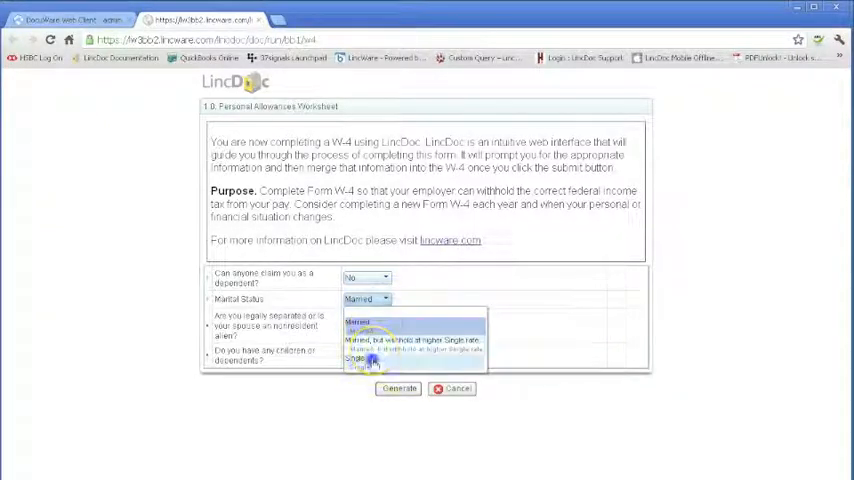
left_click(364, 358)
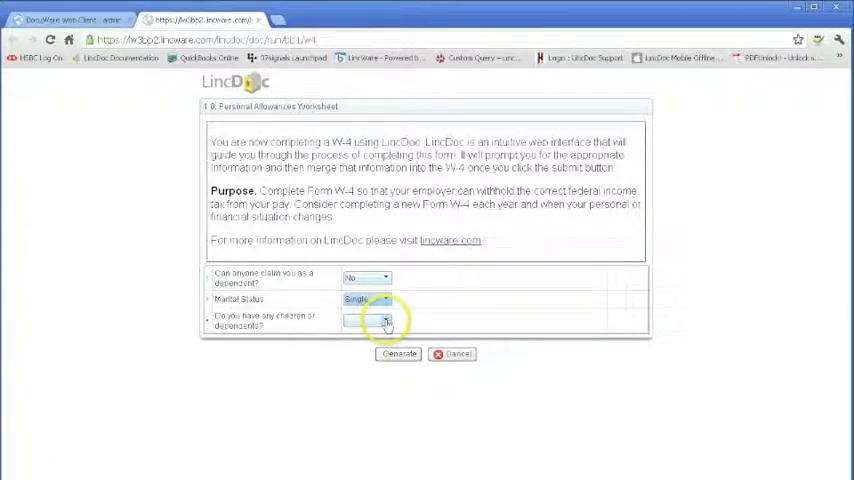
left_click(360, 320)
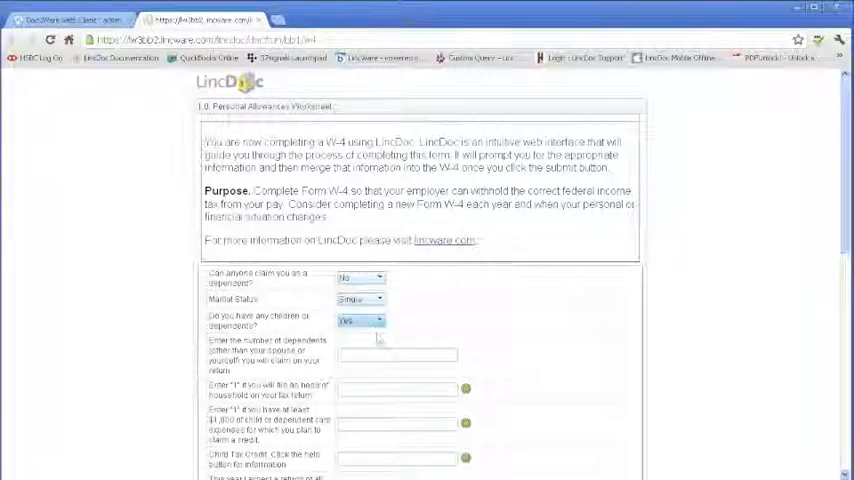
Answer No to having children or dependents and set the expected tax refund question
scroll("down", 3)
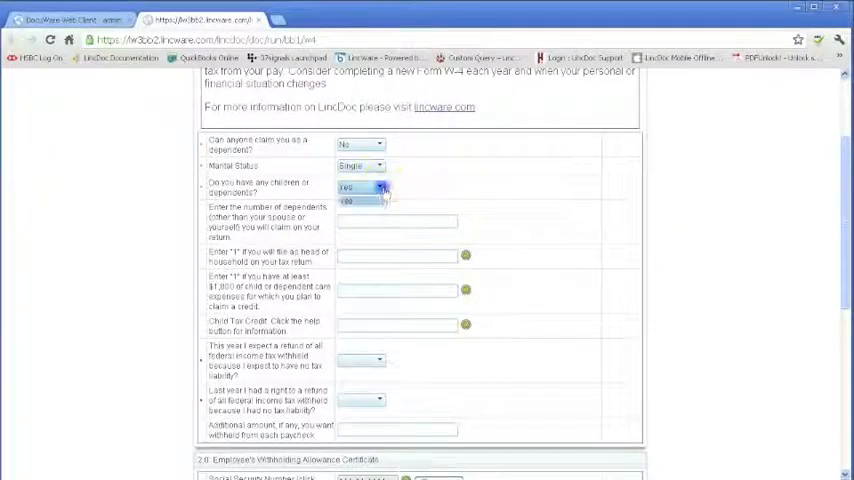
left_click(360, 188)
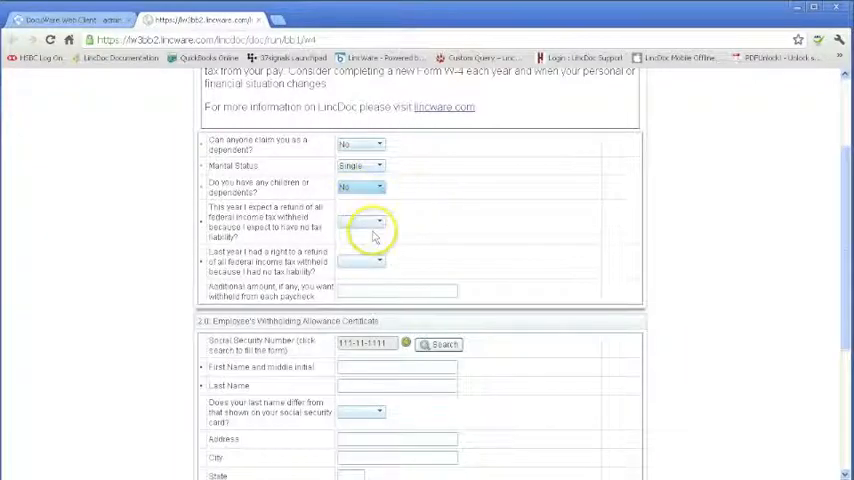
left_click(360, 220)
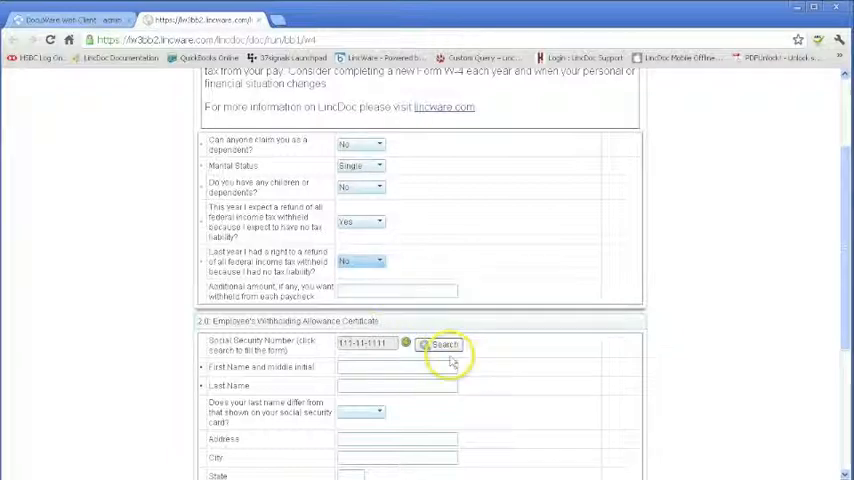
Enter John Doe's name and address, set the signature date, and generate the W-4
scroll("down", 3)
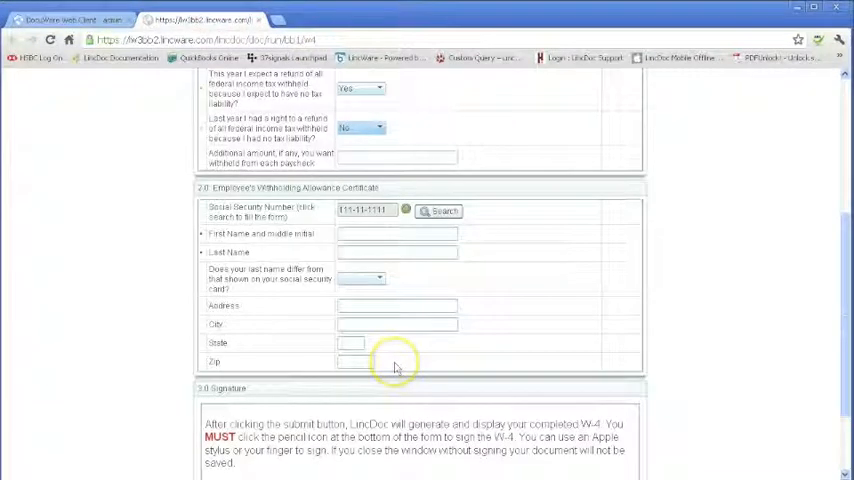
left_click(438, 212)
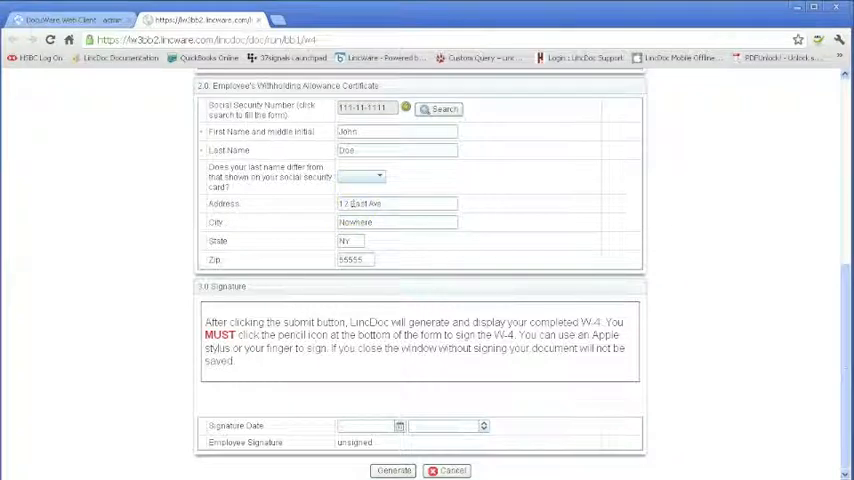
left_click(400, 426)
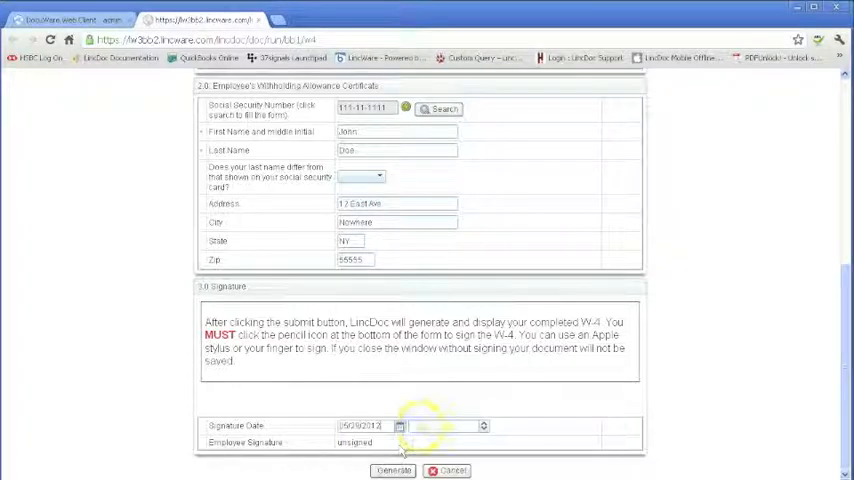
mouse_move(440, 390)
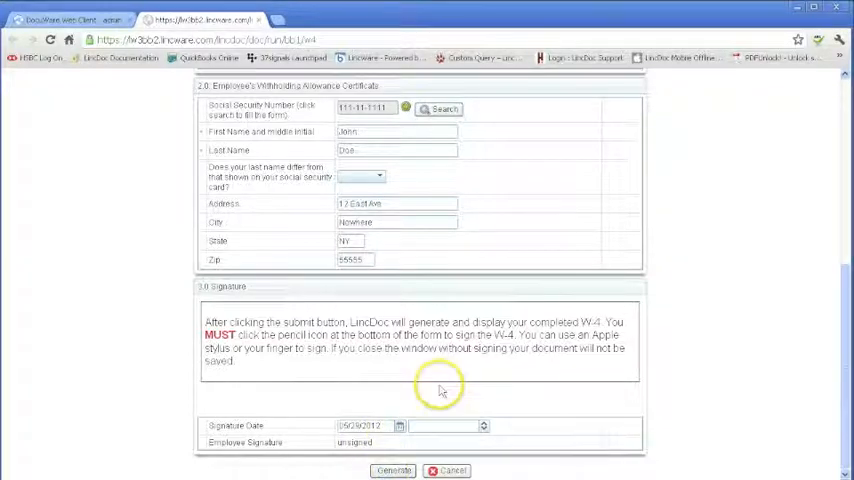
left_click(392, 470)
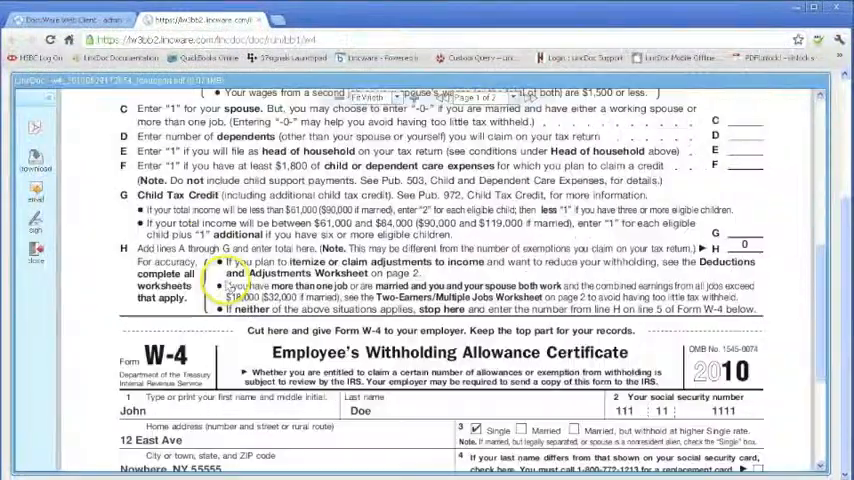
Scroll through the generated W-4 PDF to review John Doe's filled-in details
scroll("down", 3)
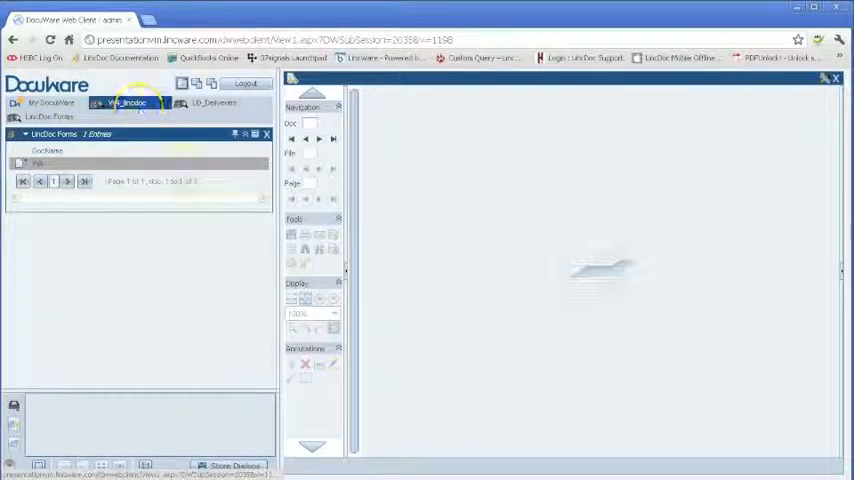
Show the LincDoc Forms results and bring up the LincDoc actions for the stored W-4
left_click(128, 104)
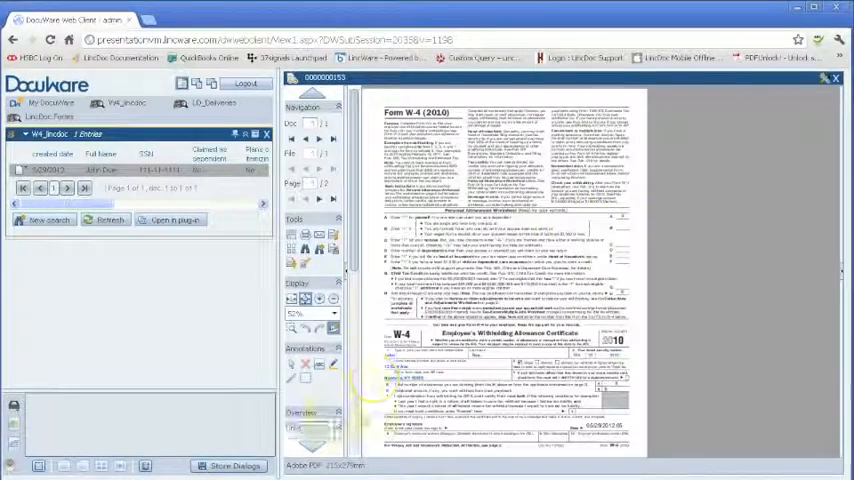
left_click(332, 312)
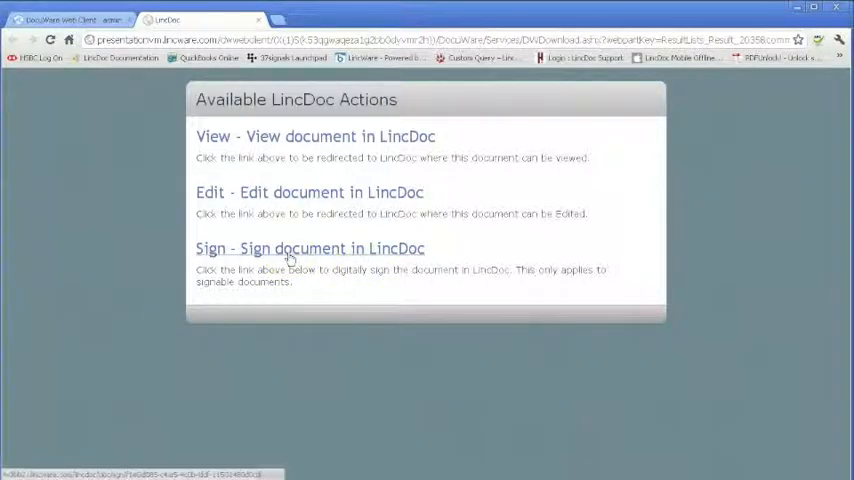
Start signing, draw a signature on the pad, and apply it to the W-4
left_click(308, 248)
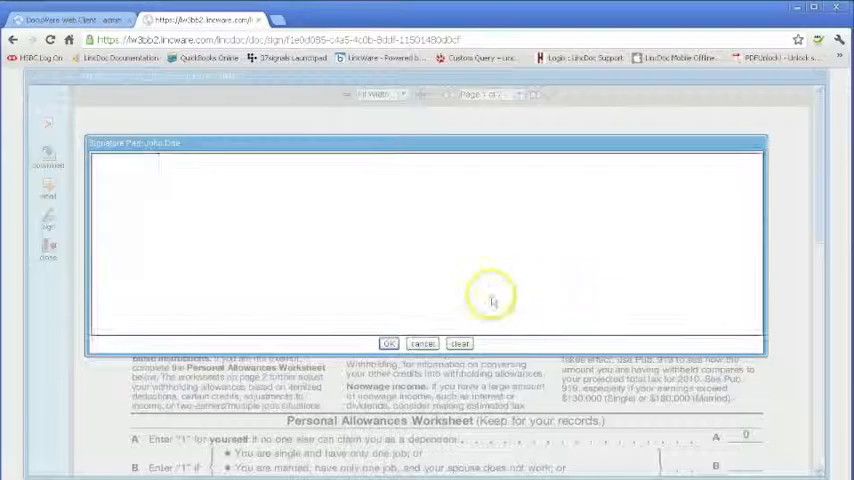
left_click_drag(270, 210, 500, 276)
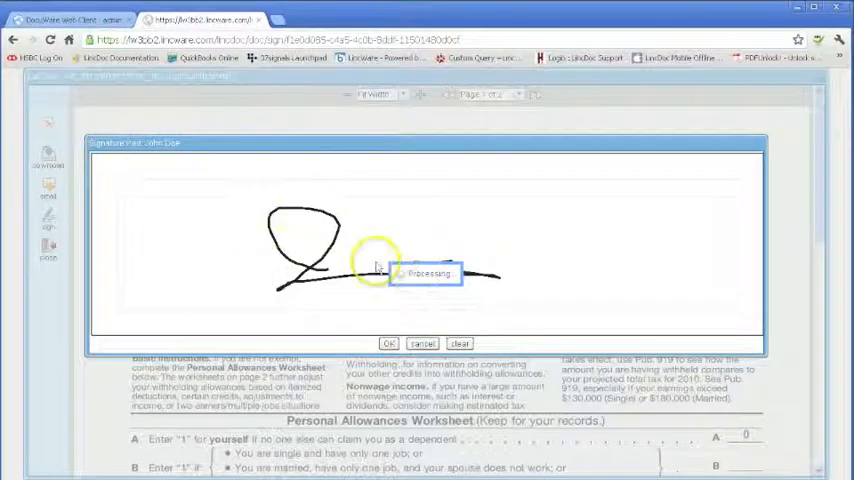
left_click(388, 344)
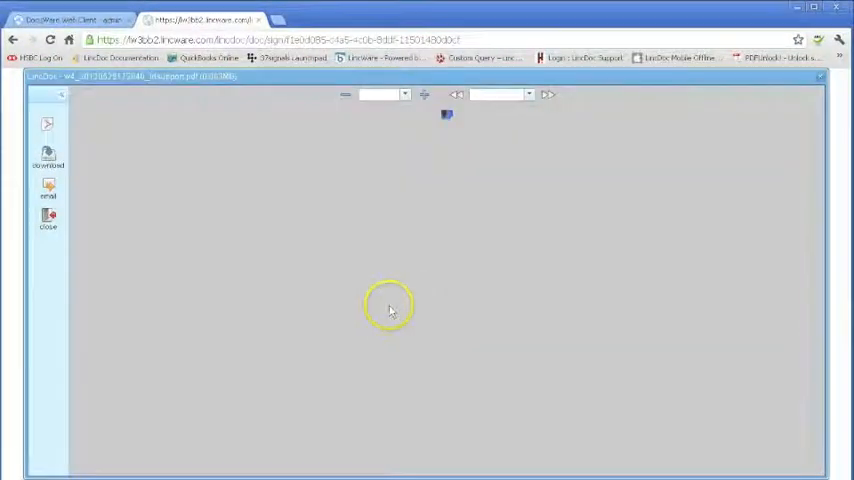